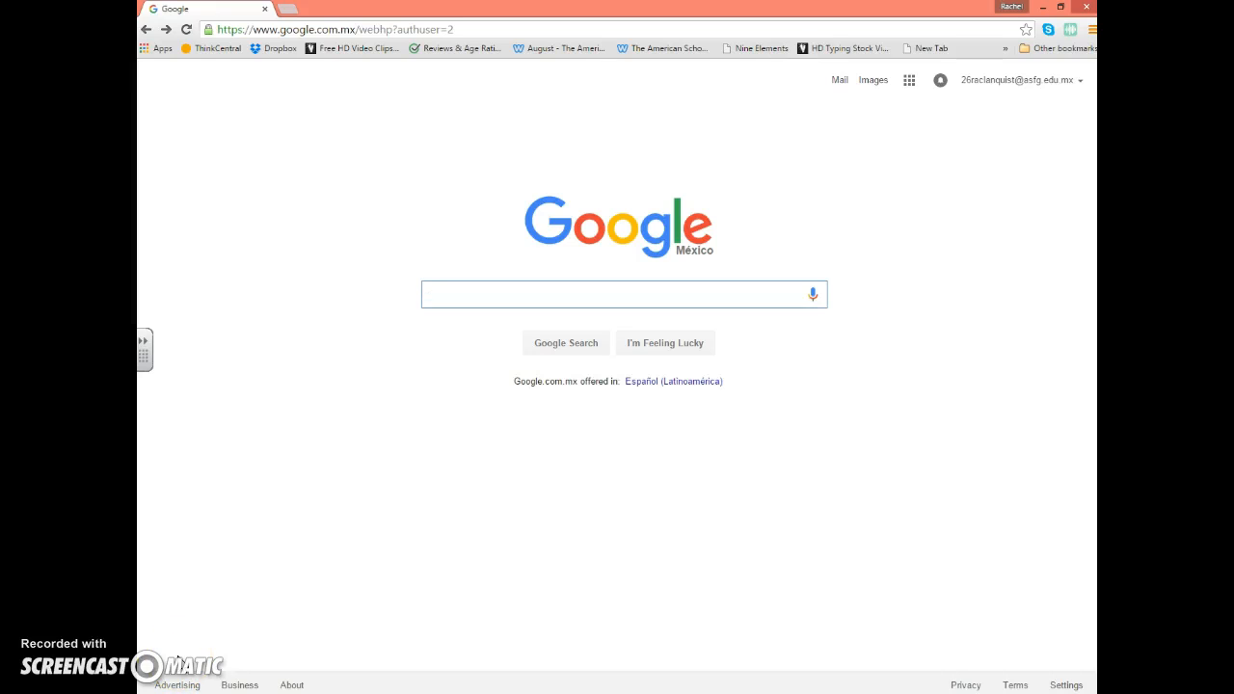
mouse_move(164, 644)
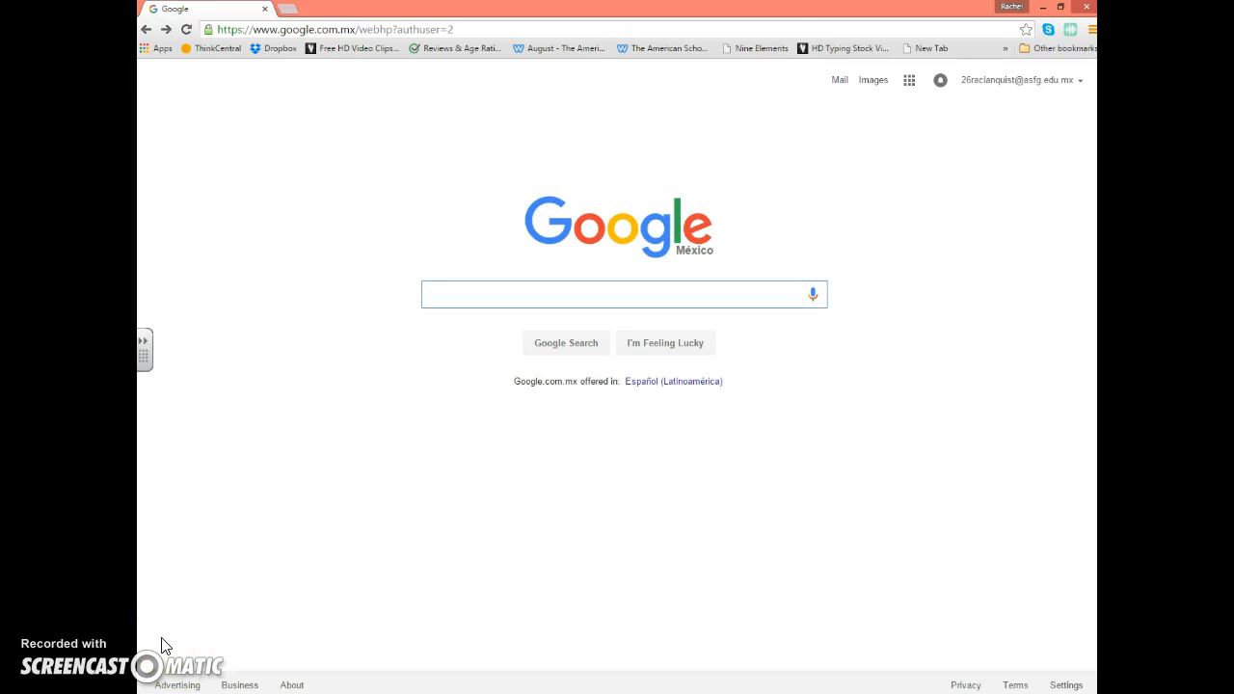
mouse_move(906, 79)
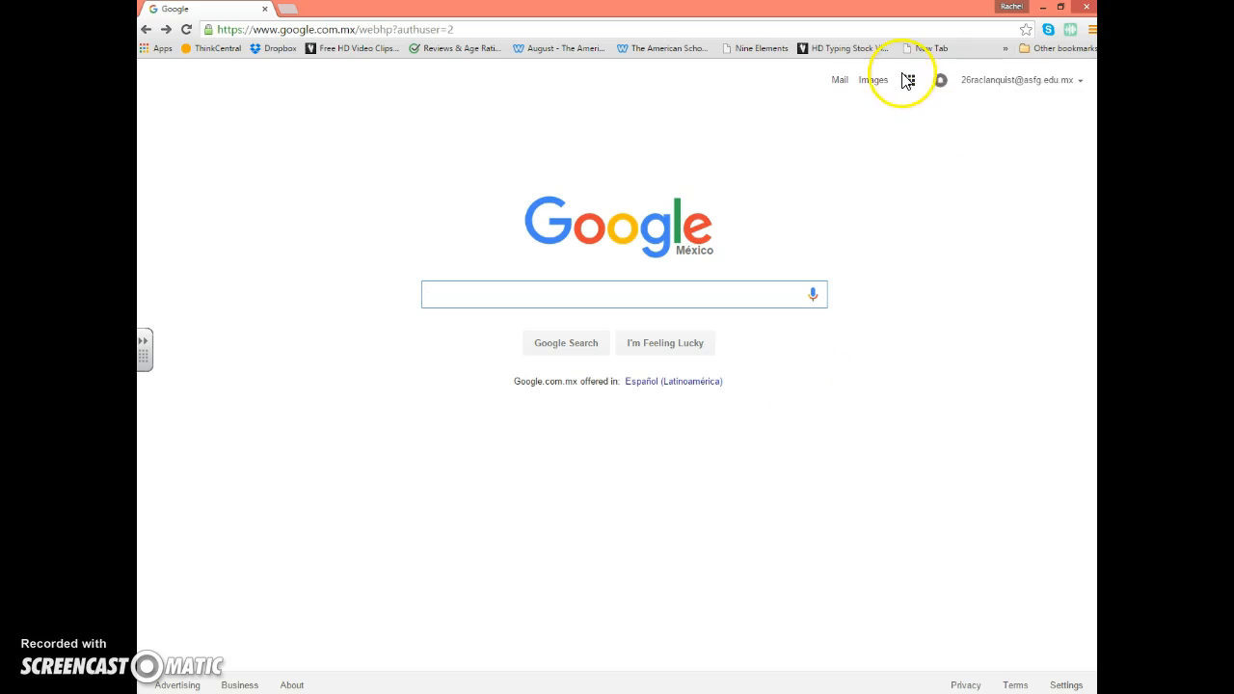
Show the Google apps grid from the Google homepage
click(907, 81)
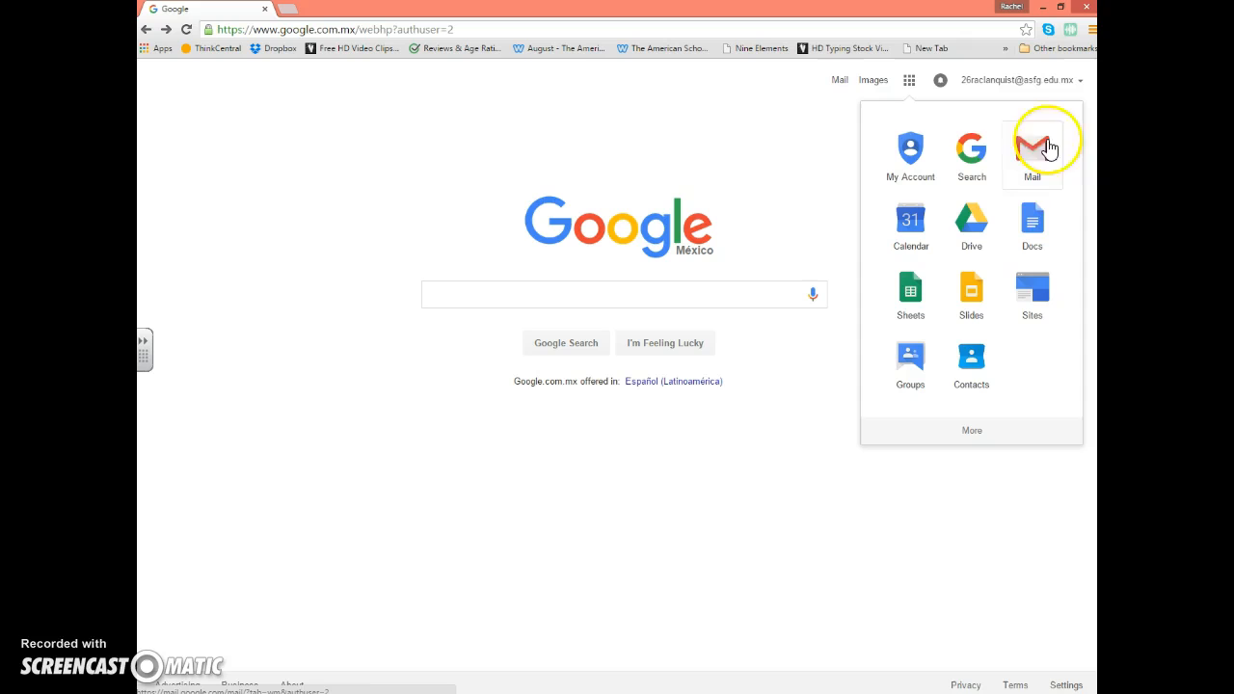
mouse_move(1031, 150)
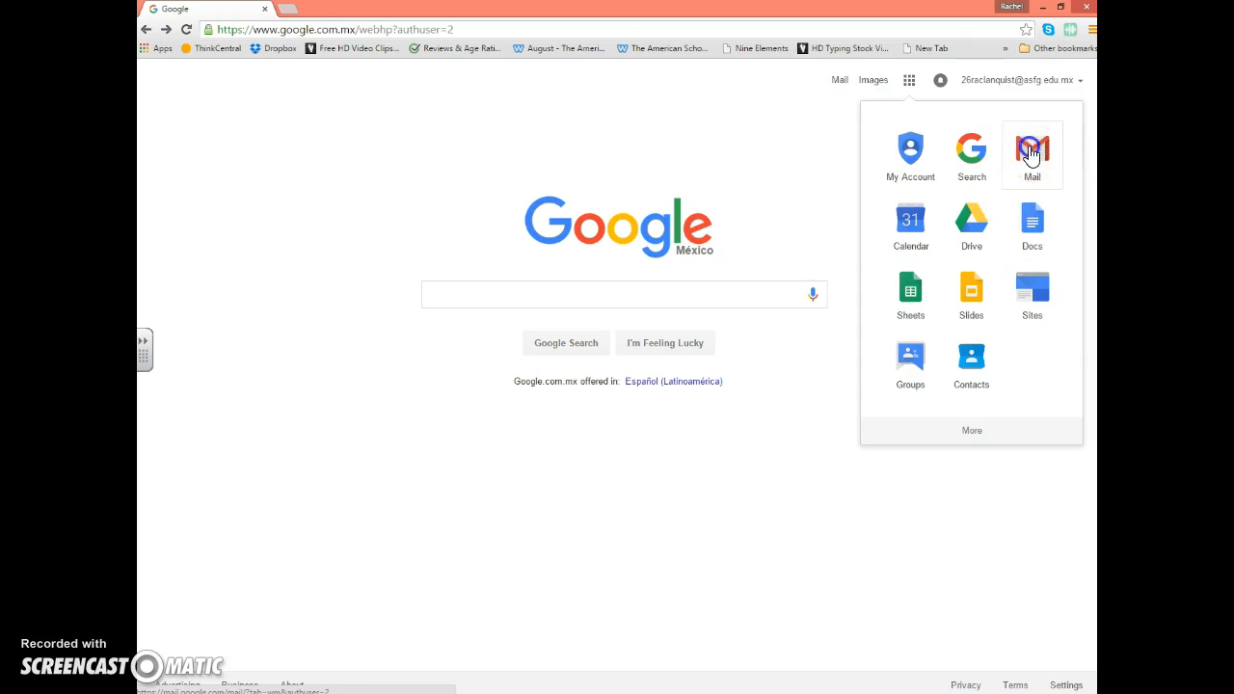
Go to the Gmail inbox listing its six conversations
click(1031, 155)
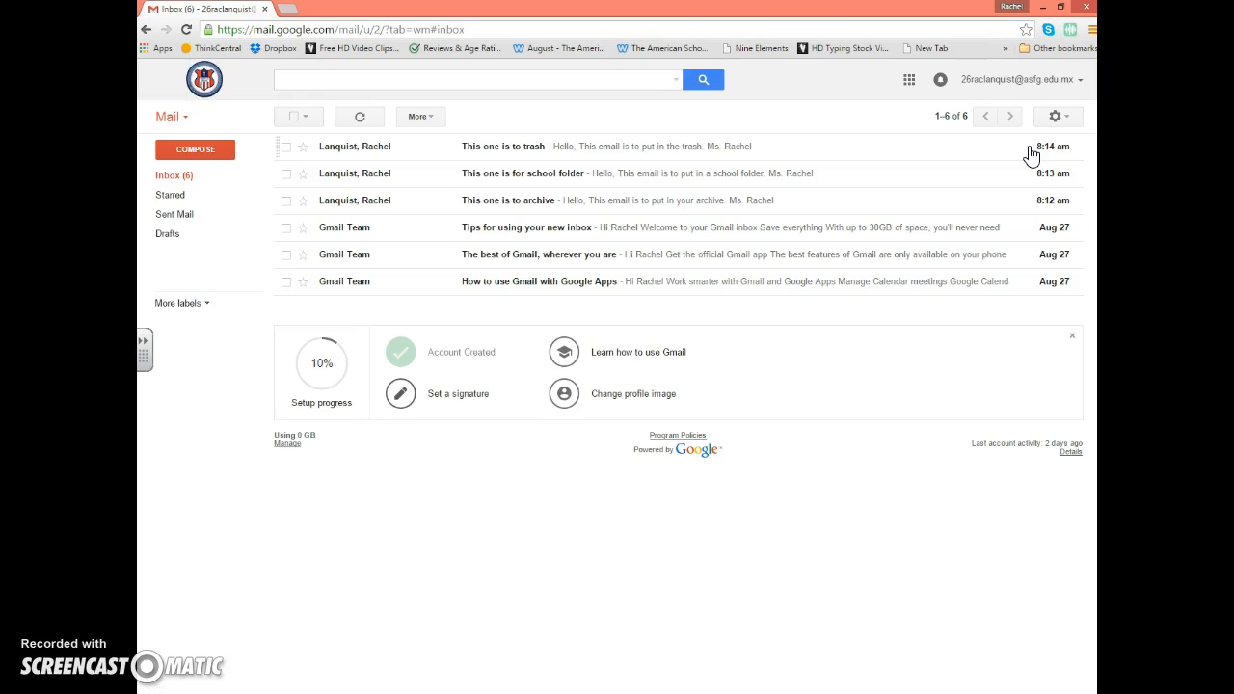
mouse_move(463, 308)
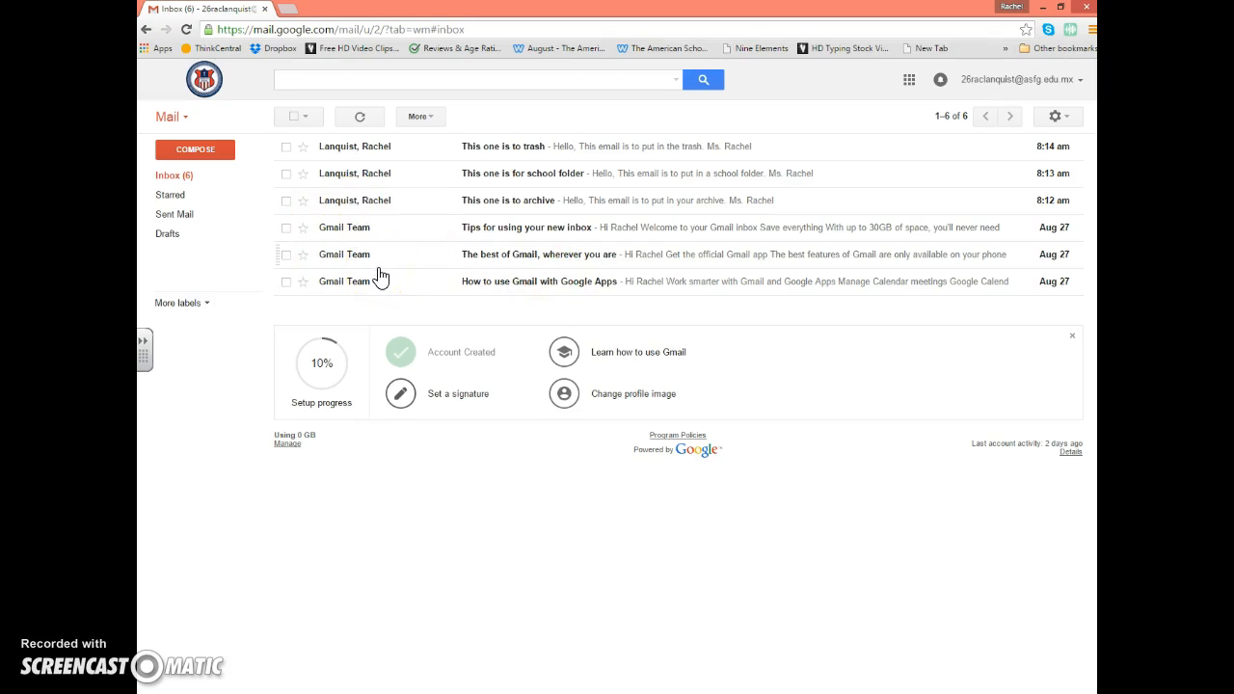
mouse_move(482, 278)
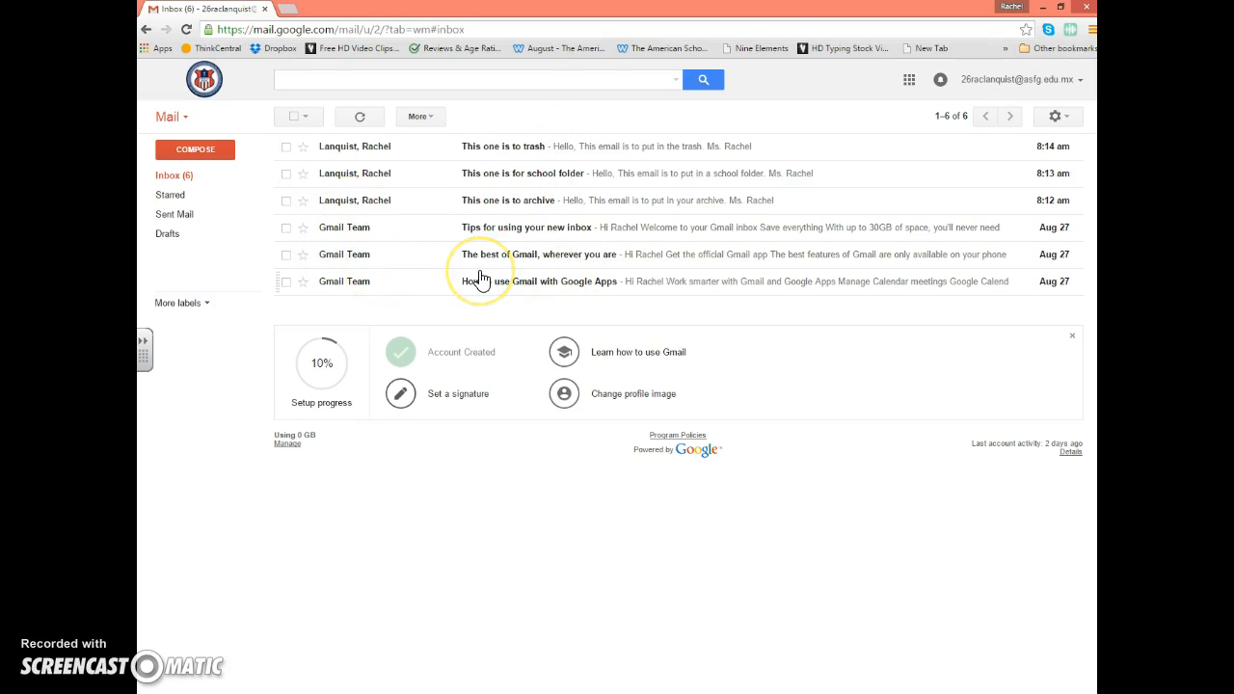
mouse_move(482, 277)
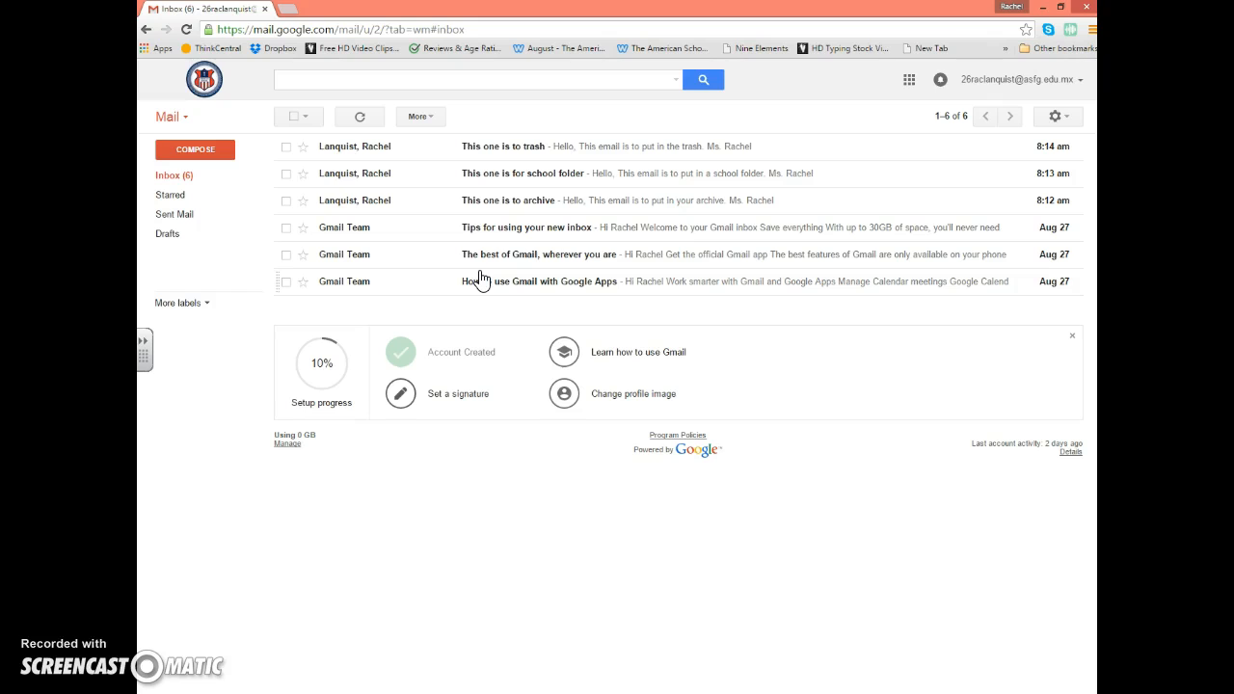
mouse_move(528, 231)
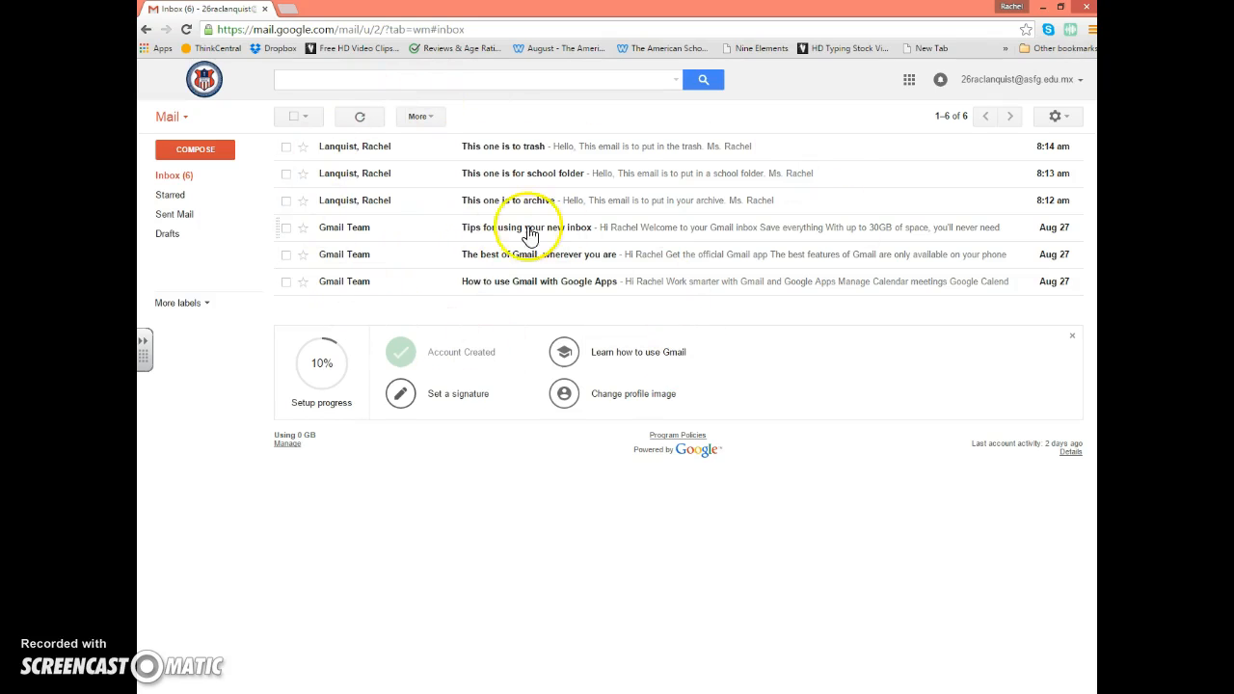
mouse_move(563, 350)
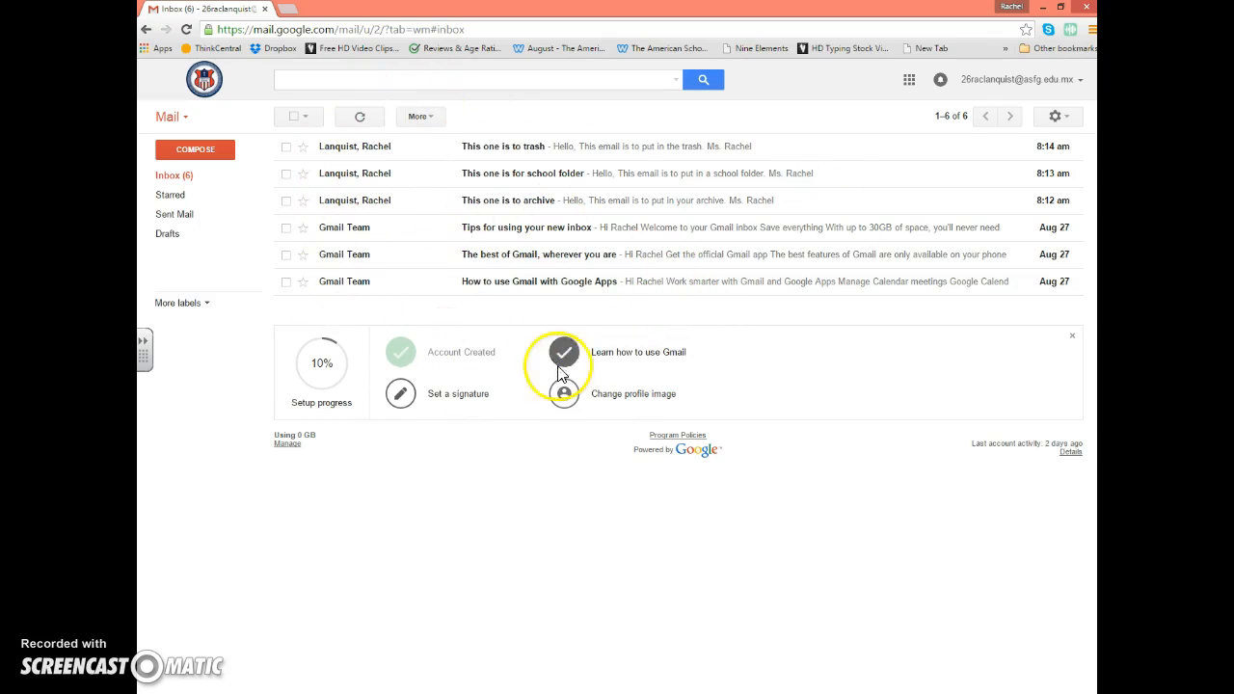
mouse_move(579, 285)
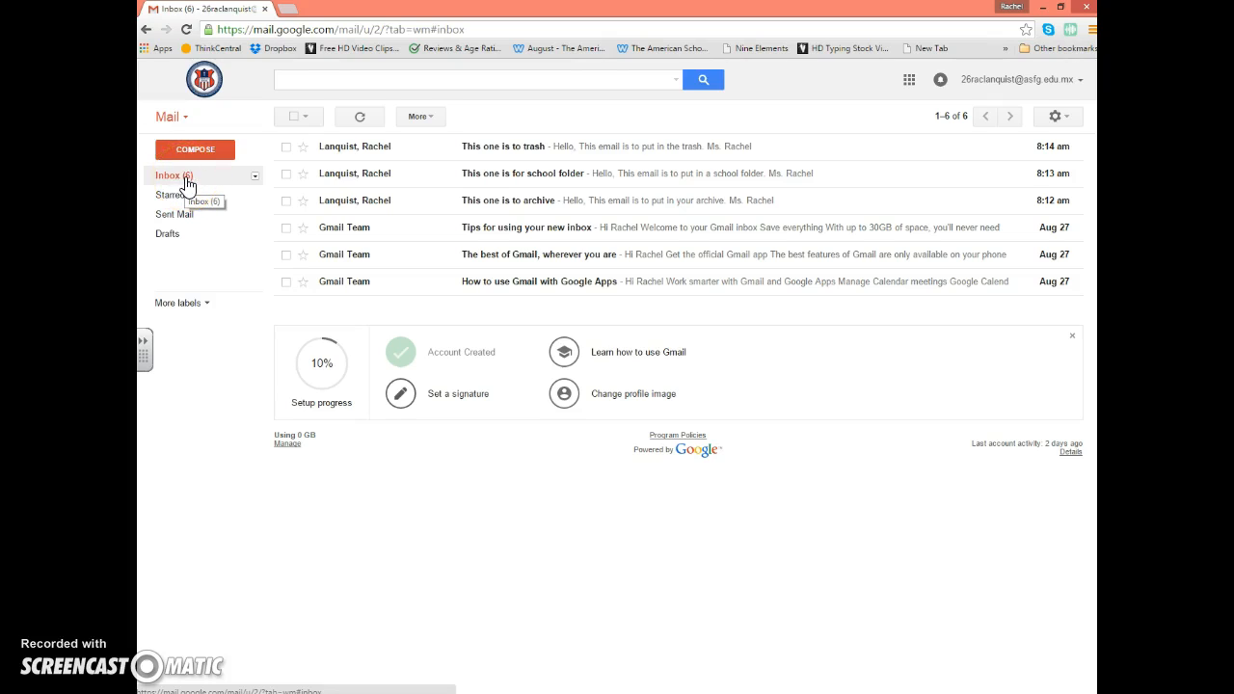
mouse_move(930, 173)
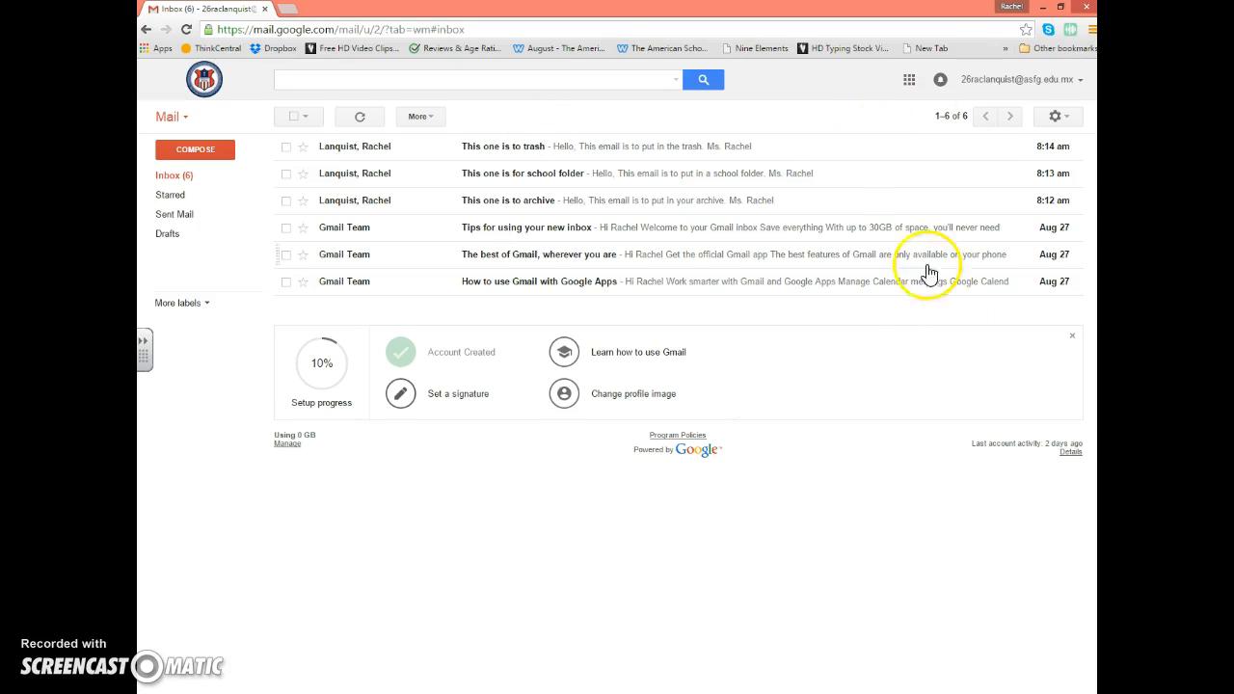
mouse_move(943, 125)
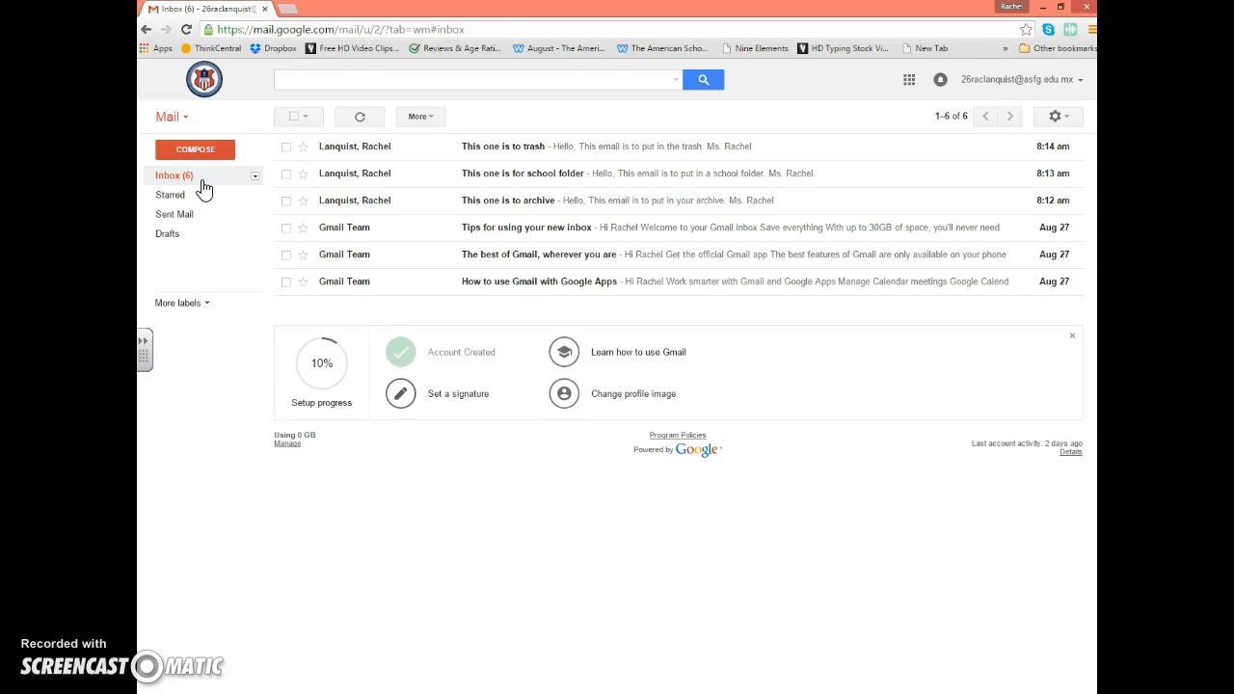
mouse_move(478, 156)
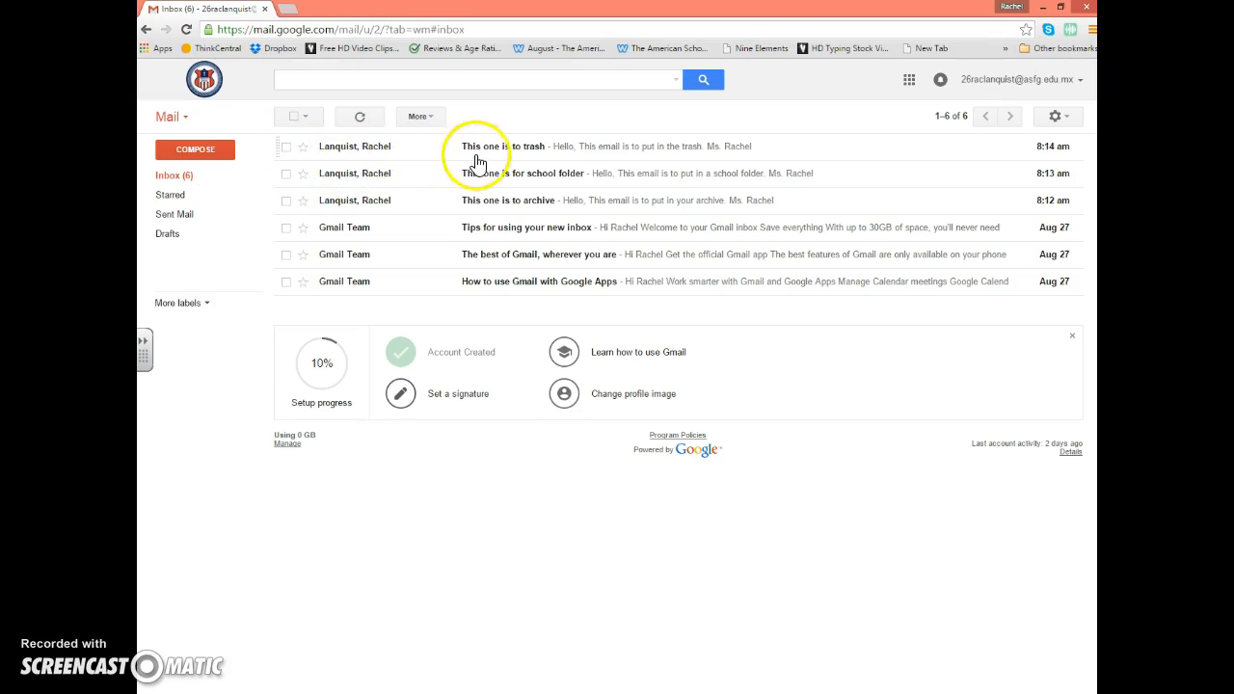
mouse_move(374, 150)
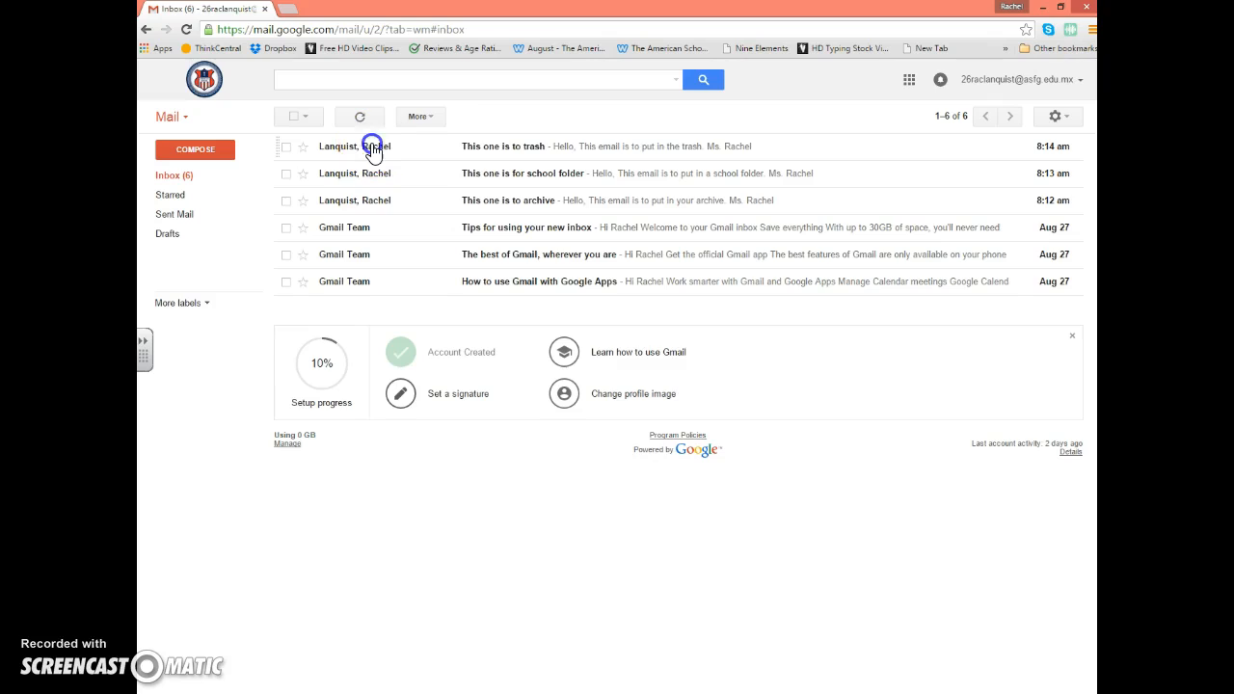
Read the 'This one is to trash' email from Ms. Rachel
click(502, 147)
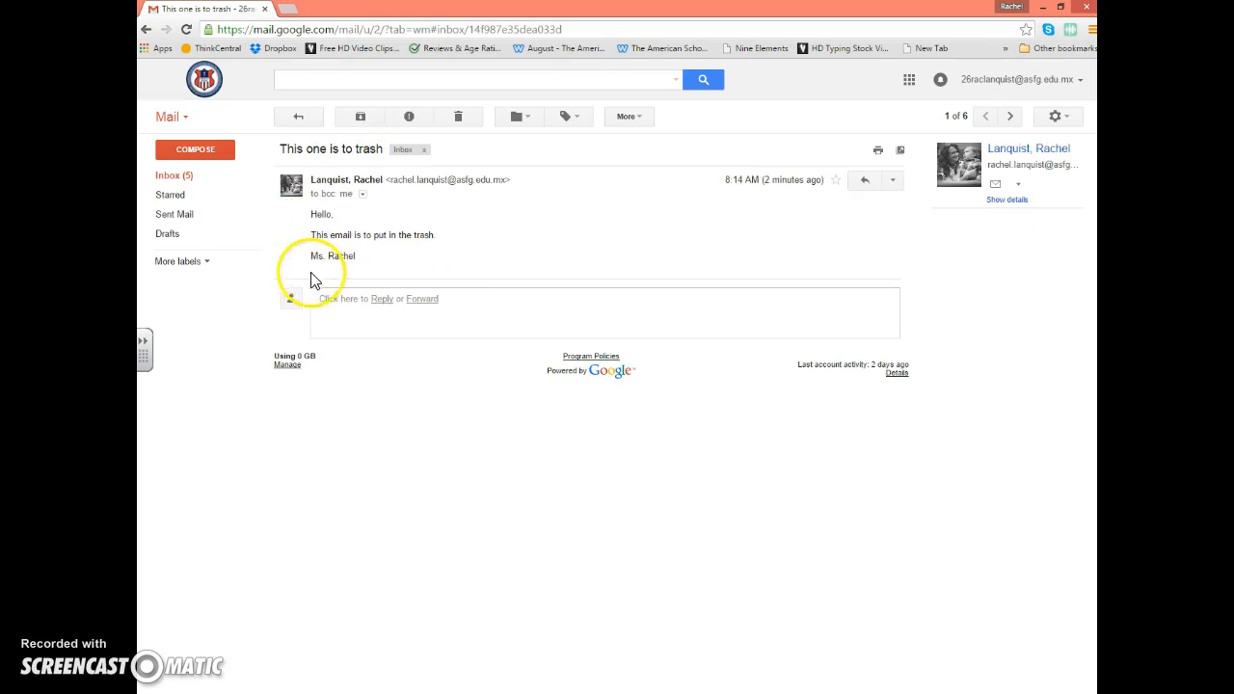
mouse_move(428, 268)
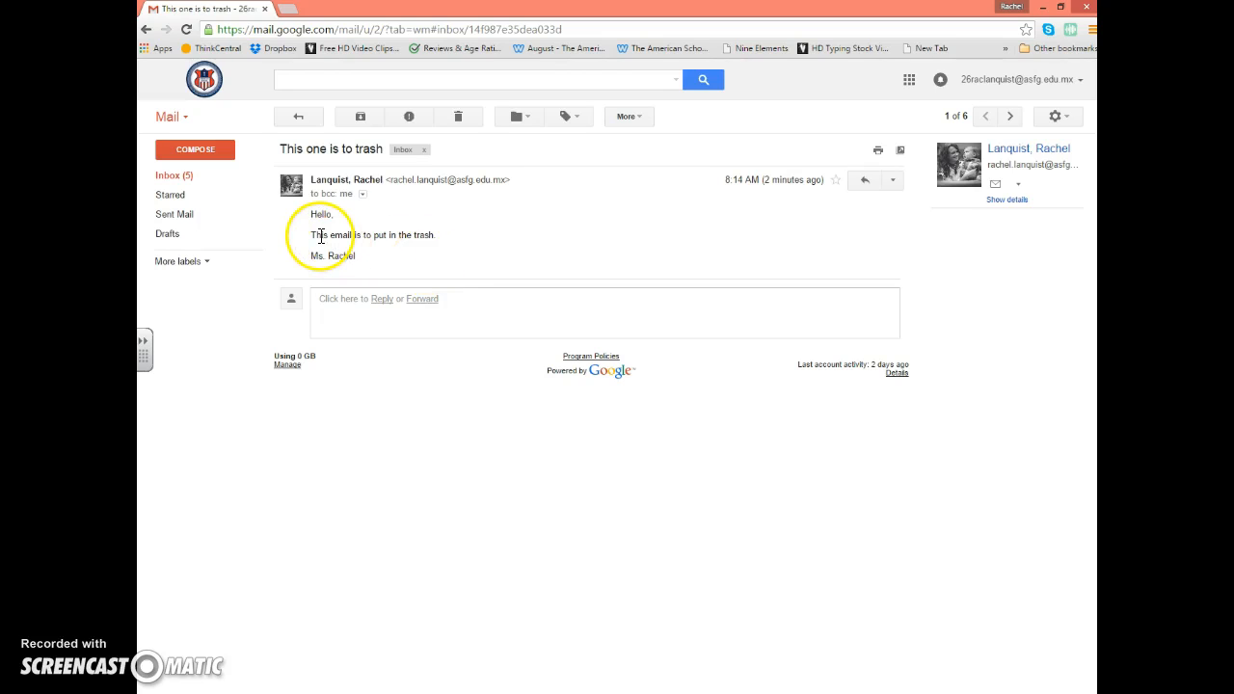
mouse_move(461, 112)
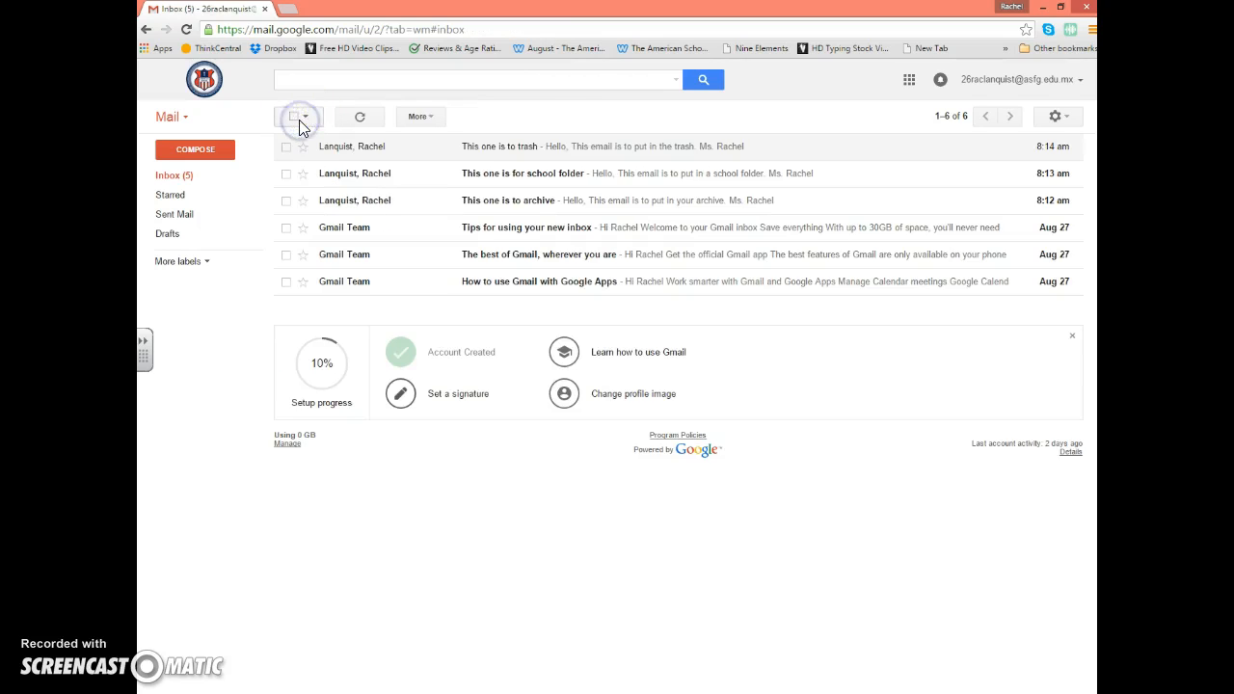
Select the 'This one is to trash' conversation and move it to Trash, leaving five in the inbox
click(285, 147)
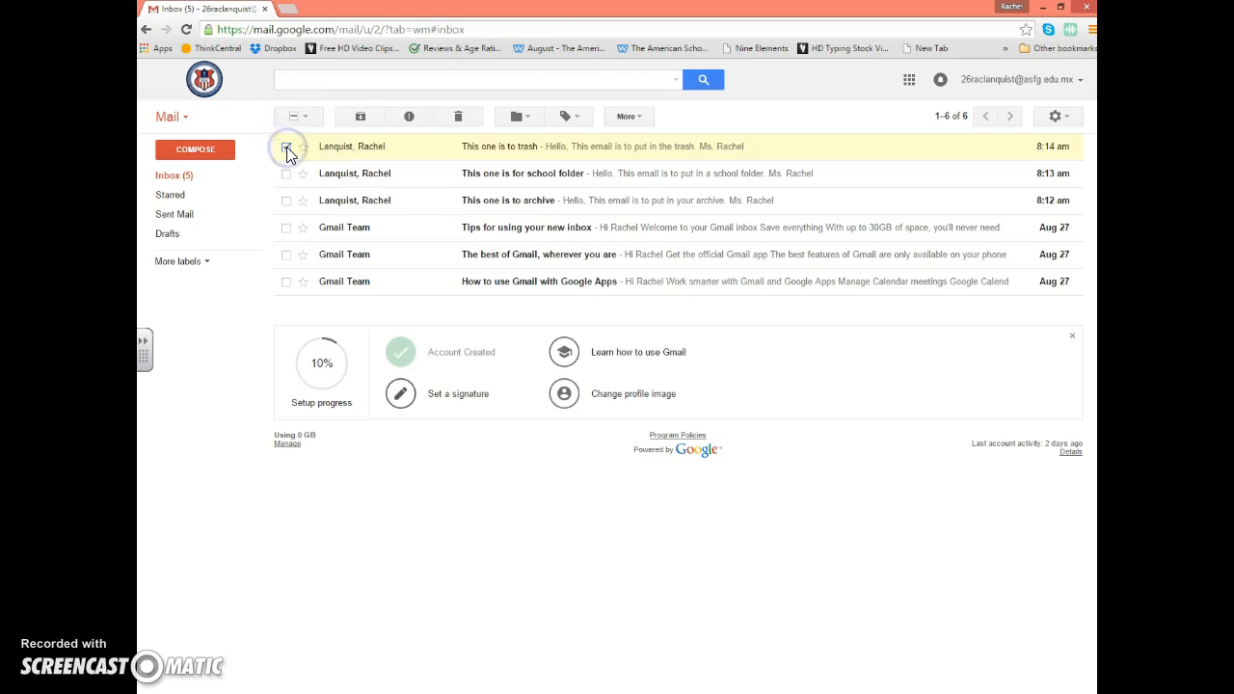
click(286, 147)
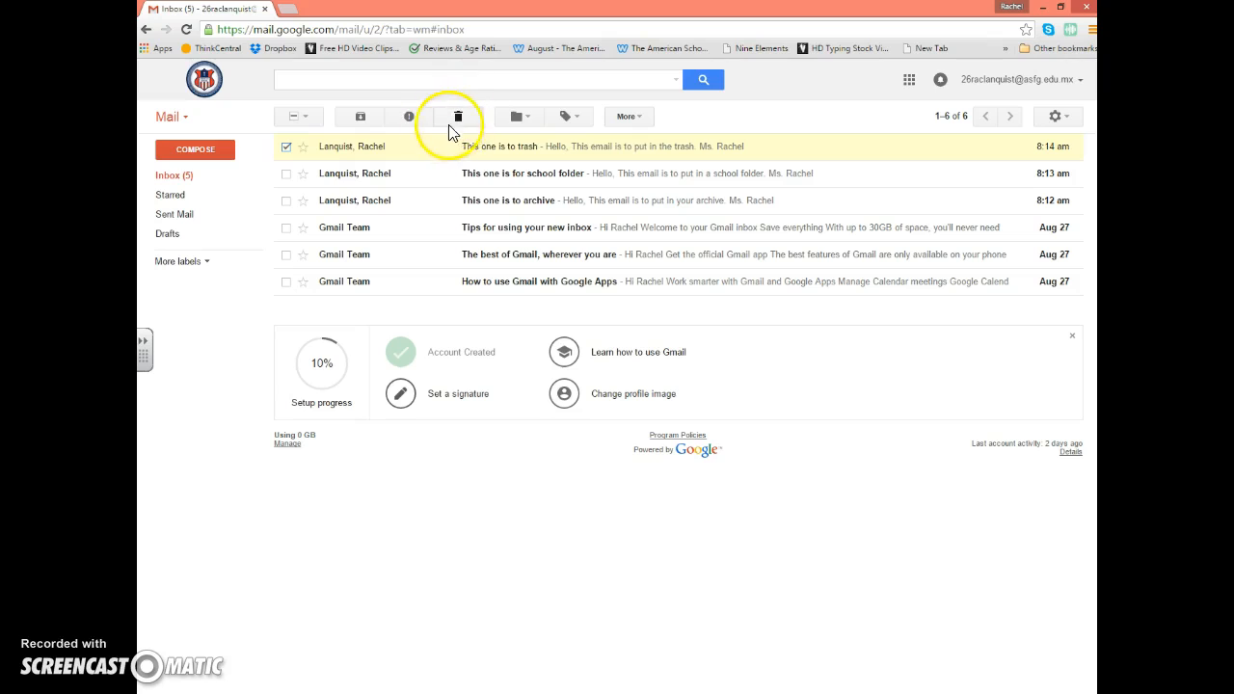
mouse_move(455, 117)
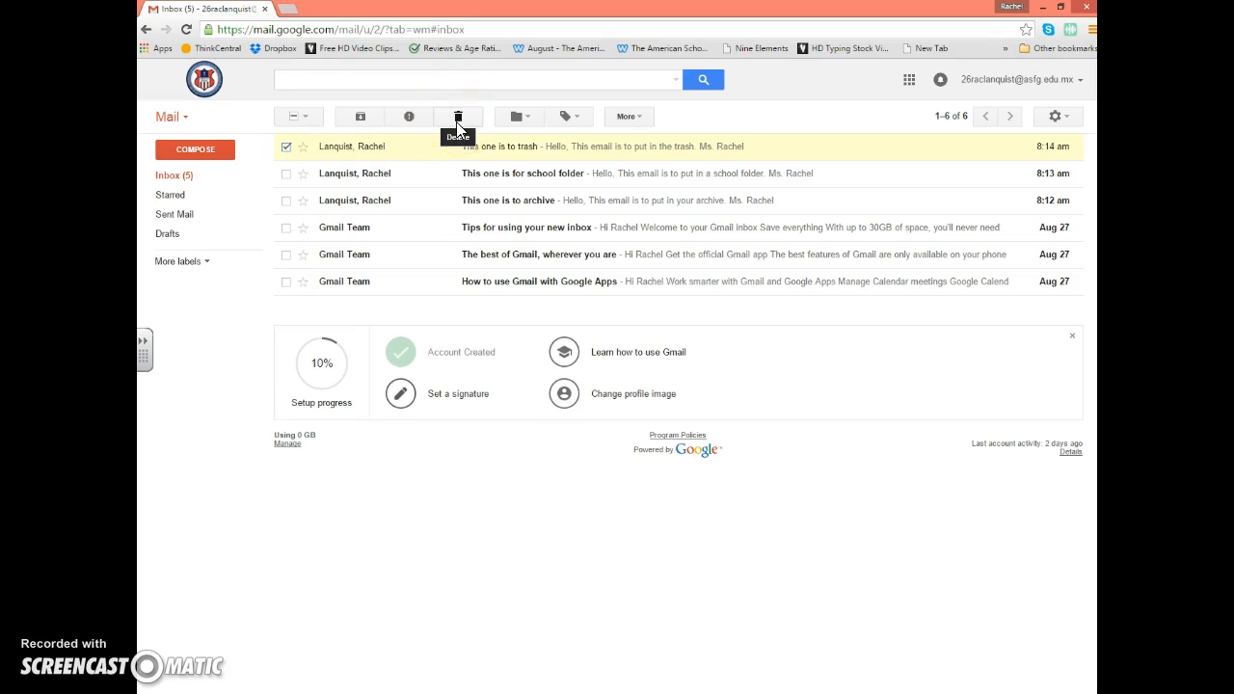
click(287, 147)
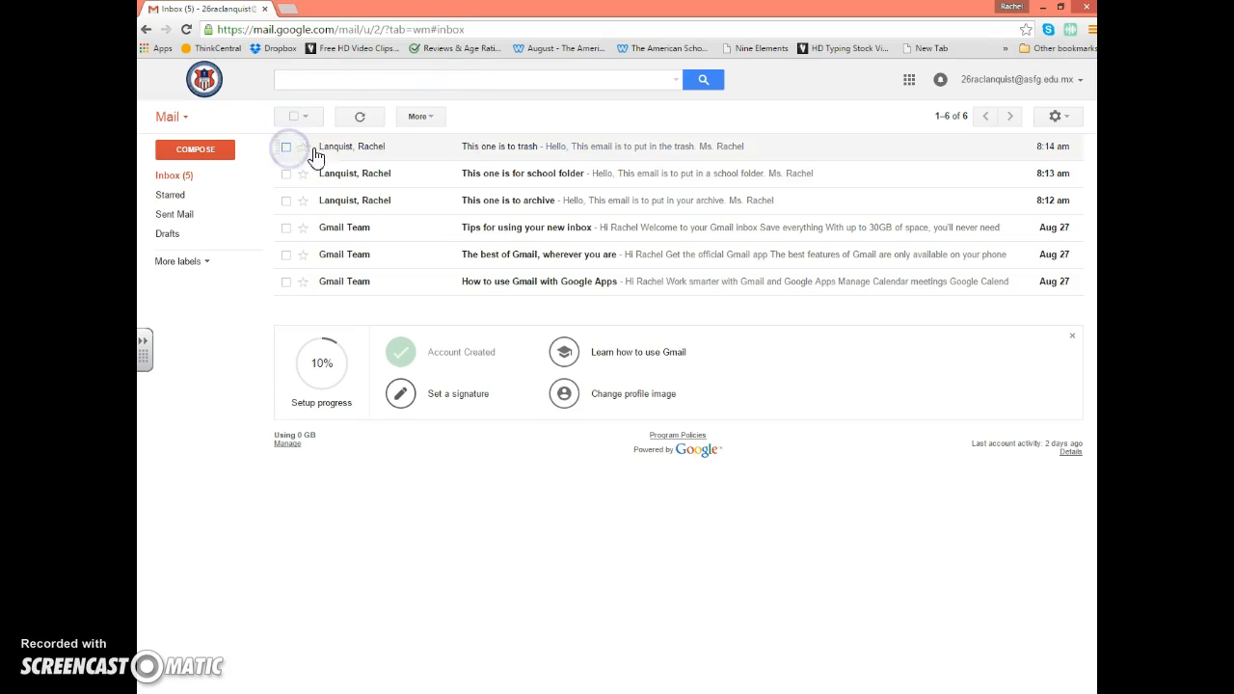
click(286, 147)
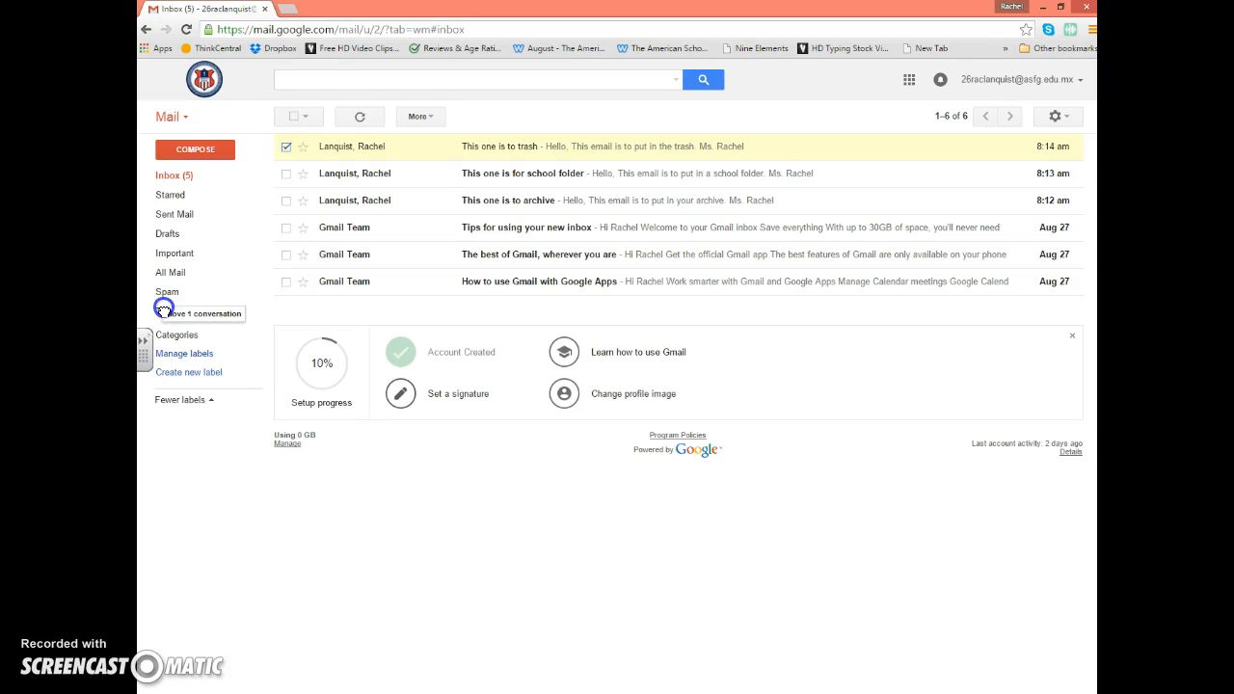
click(180, 399)
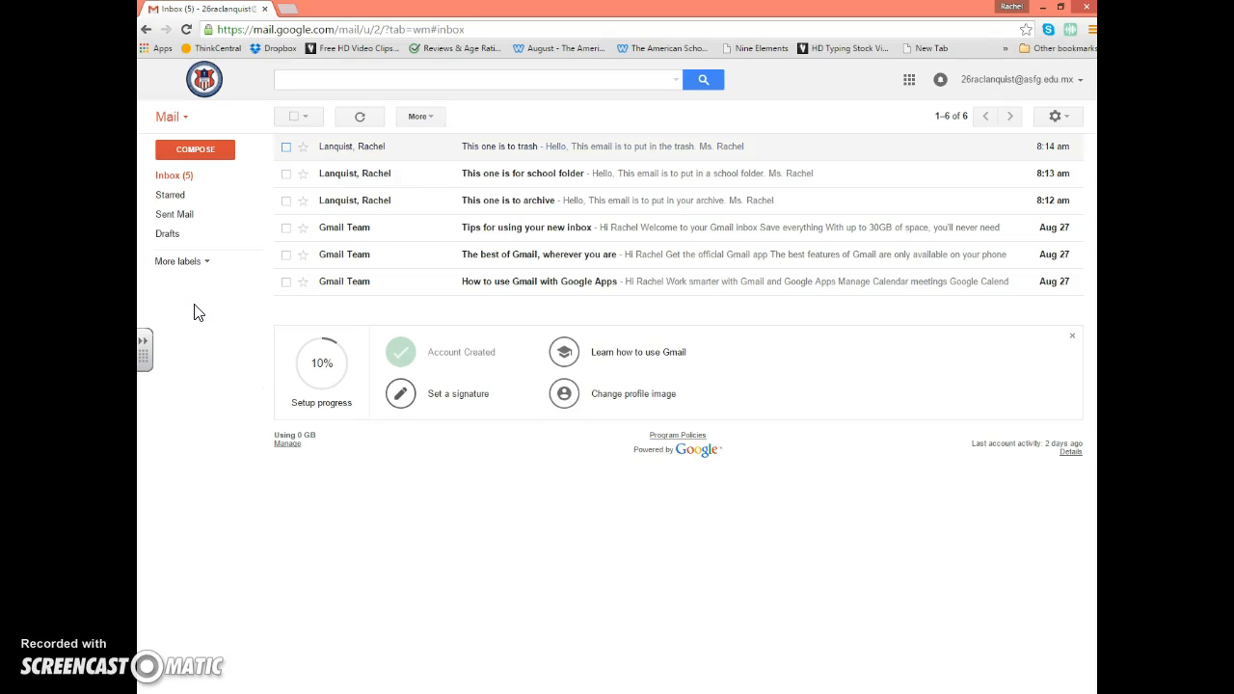
click(286, 147)
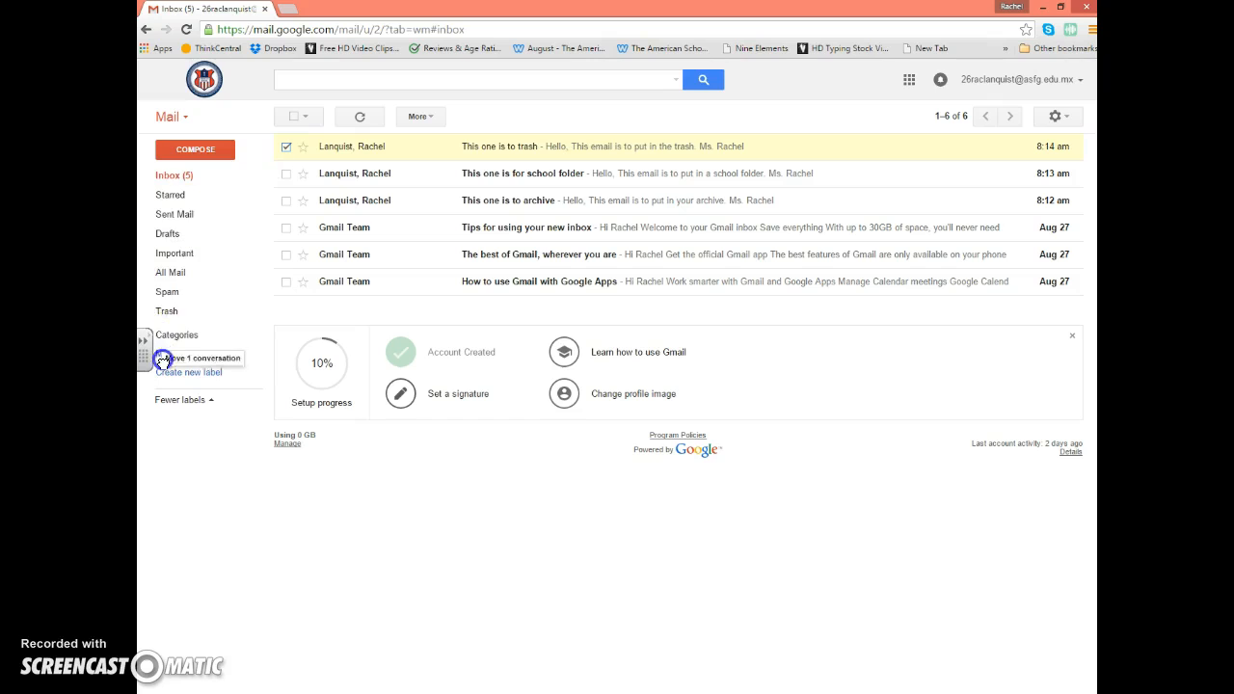
click(179, 400)
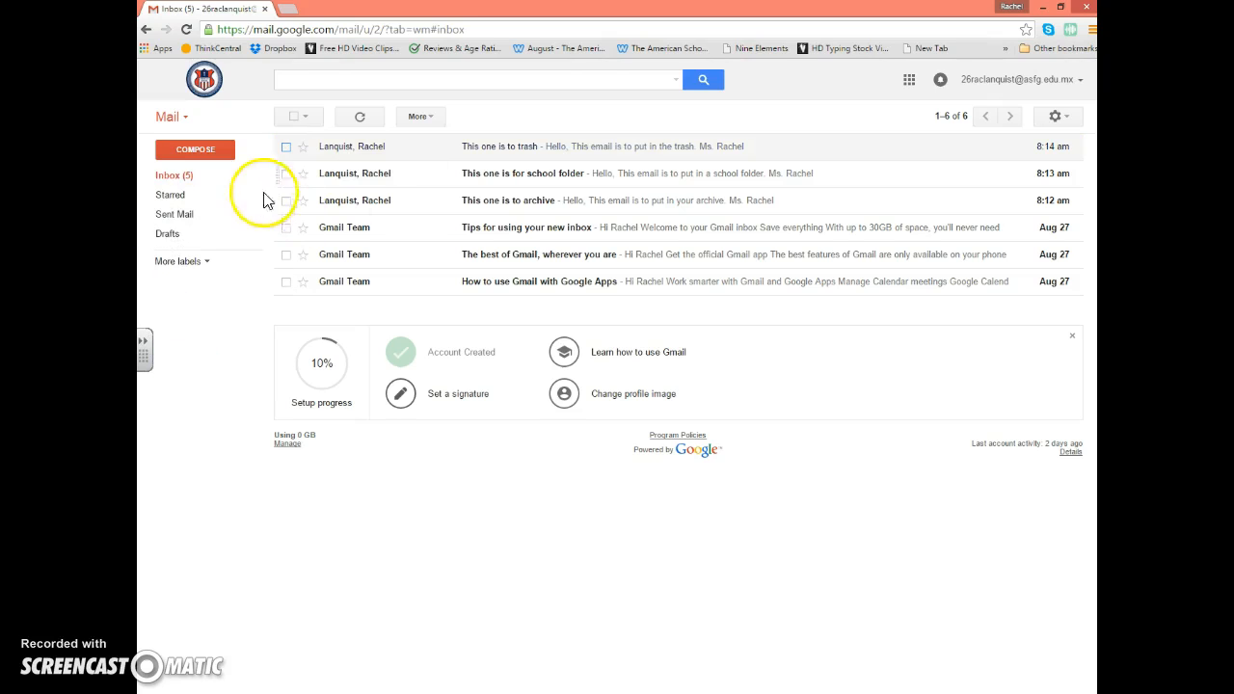
click(285, 146)
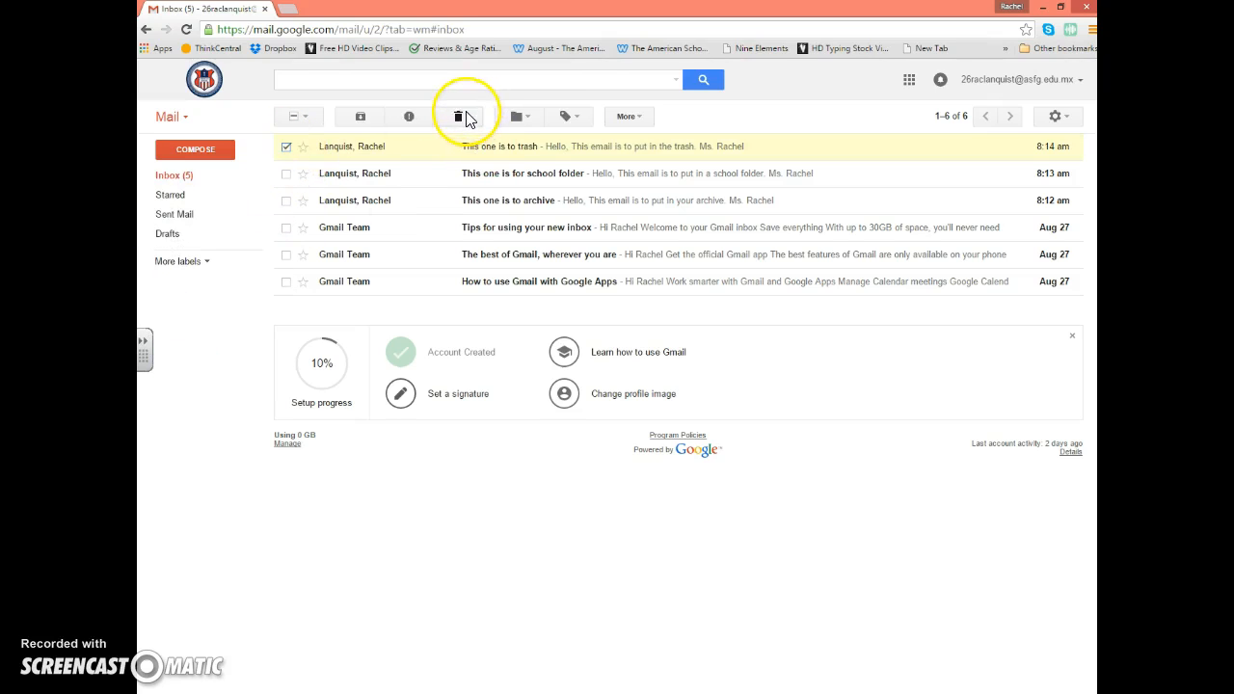
click(467, 116)
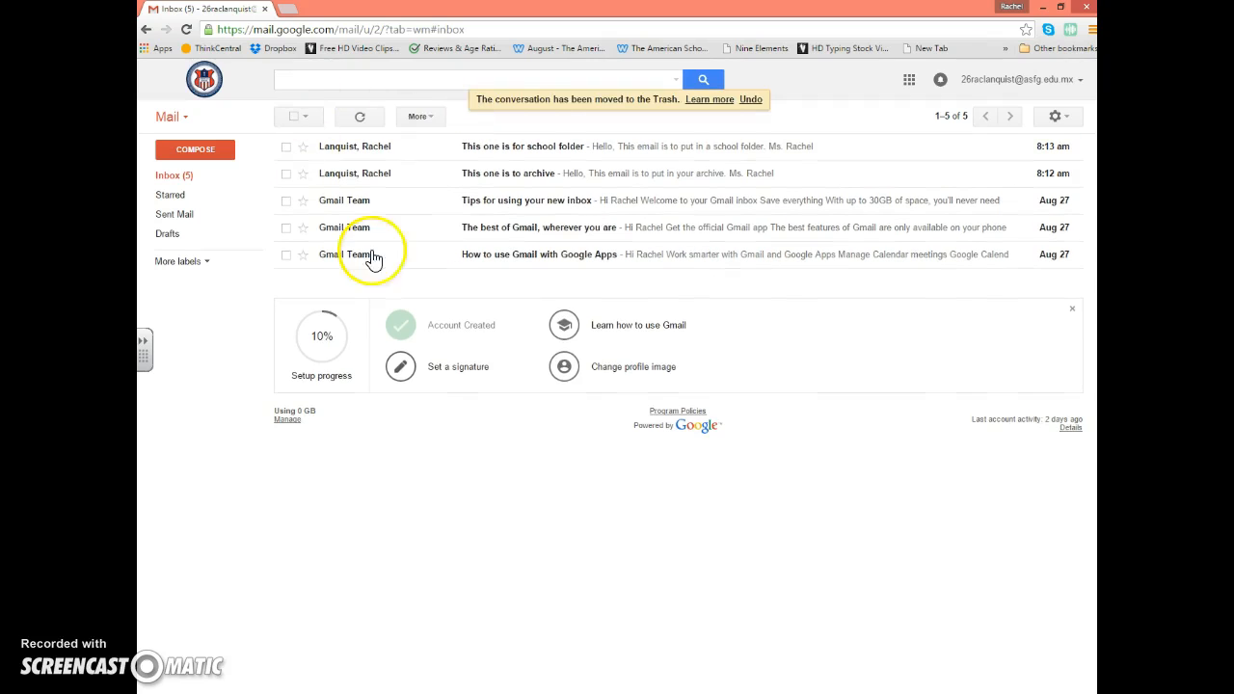
mouse_move(170, 679)
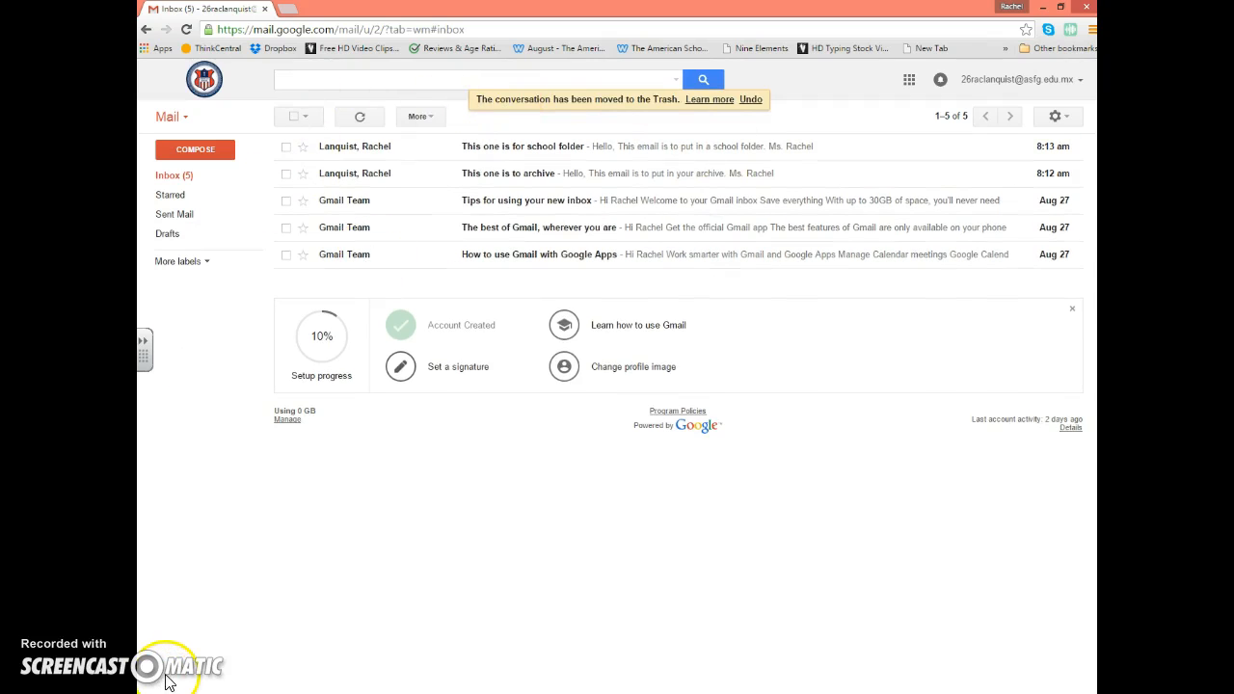